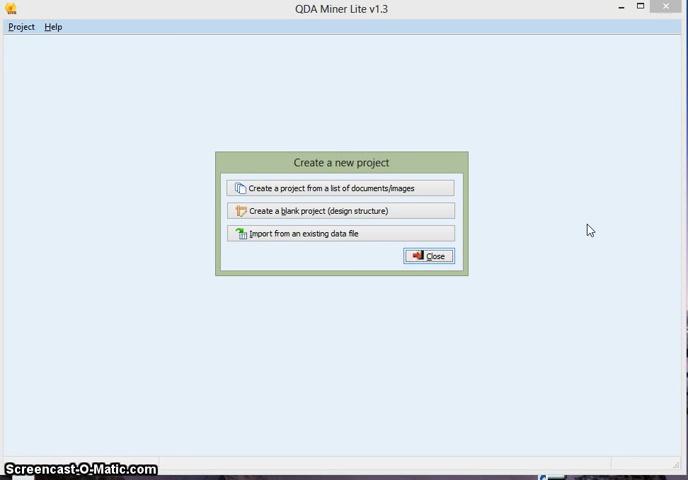
{"action": "mouse_move", "coordinate": [348, 68]}
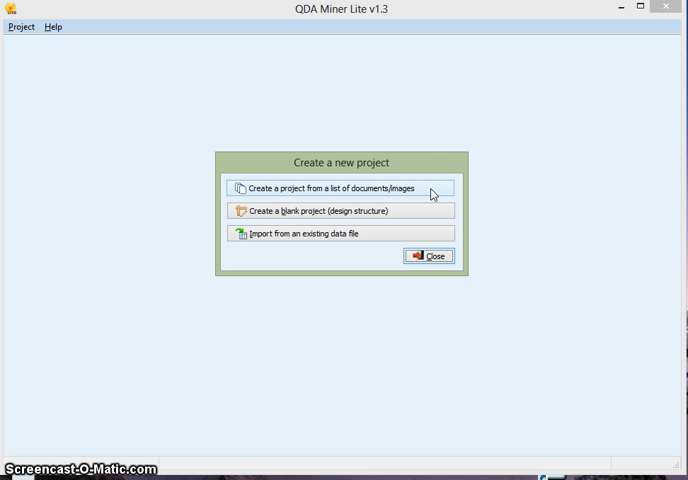
Import best quality.txt and moon lady.txt from the Technology folder into a new project and save it
{"action": "left_click", "coordinate": [340, 188]}
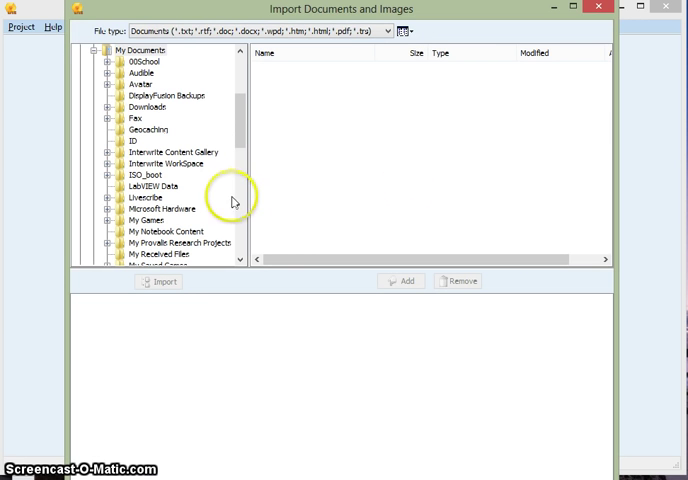
{"action": "scroll", "scroll_direction": "down", "scroll_amount": 3}
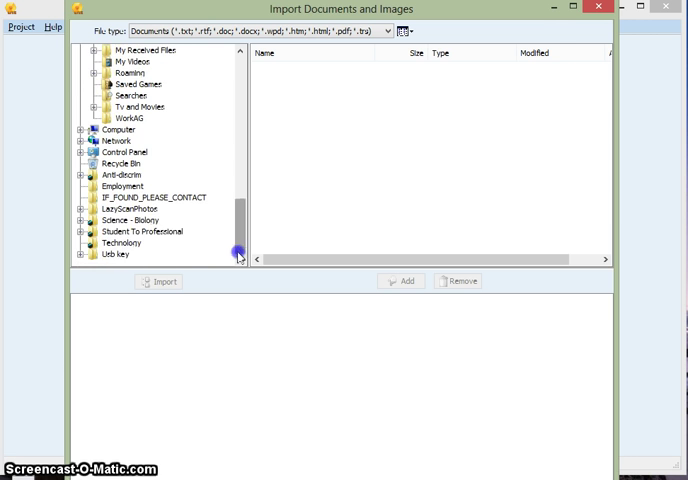
{"action": "left_click", "coordinate": [120, 242]}
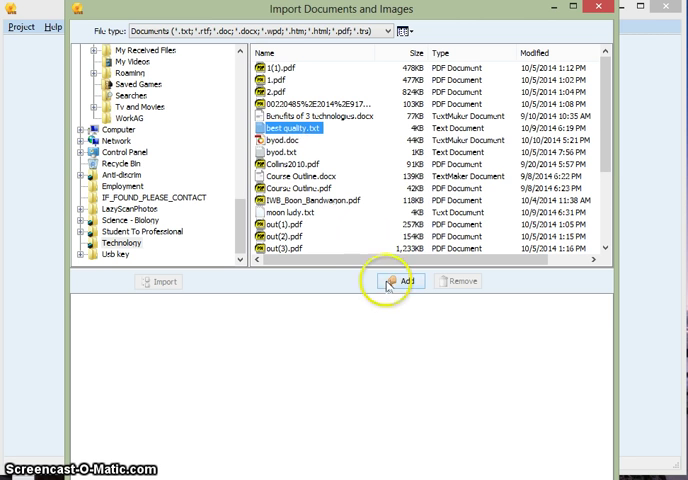
{"action": "left_click", "coordinate": [400, 280]}
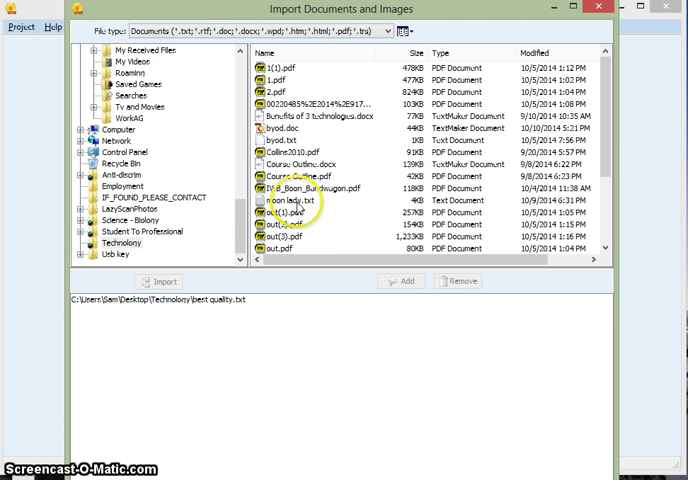
{"action": "left_click", "coordinate": [404, 280]}
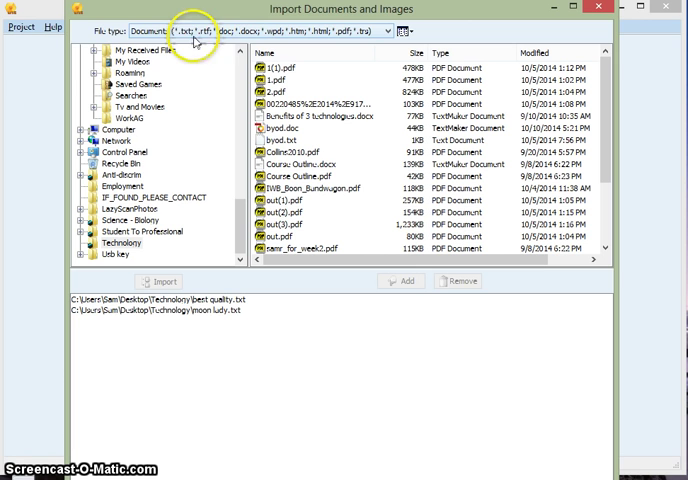
{"action": "mouse_move", "coordinate": [250, 50]}
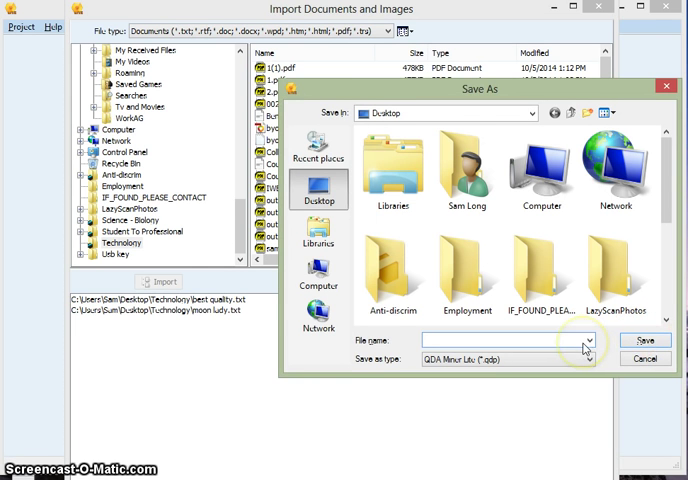
{"action": "left_click", "coordinate": [504, 340]}
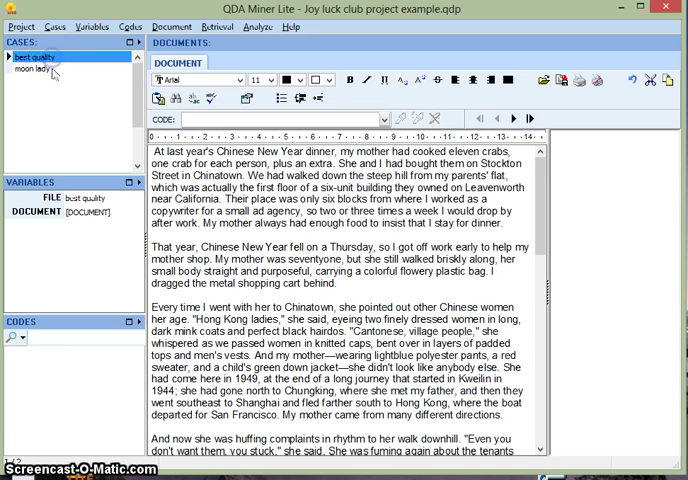
Switch the document view to the moon lady transcript and browse the Document menu
{"action": "left_click", "coordinate": [36, 68]}
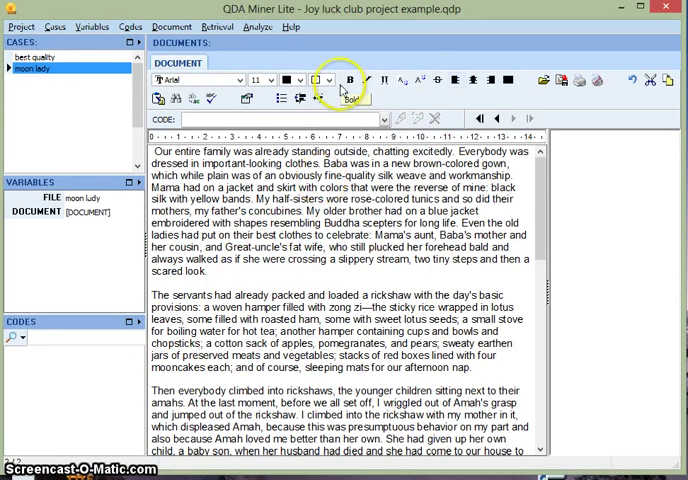
{"action": "mouse_move", "coordinate": [600, 80]}
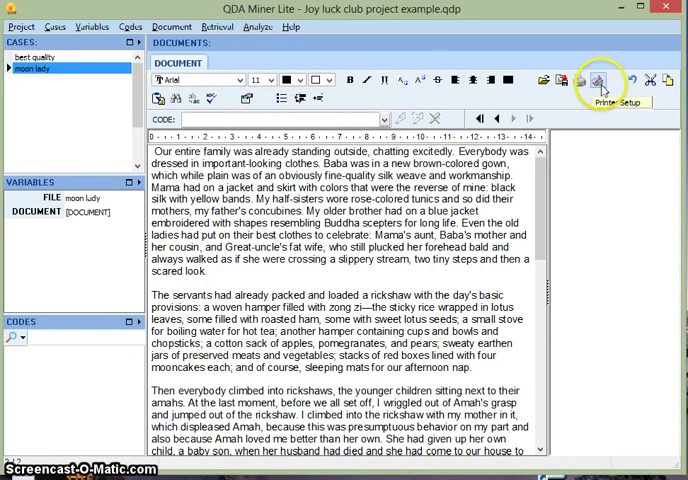
{"action": "mouse_move", "coordinate": [204, 184]}
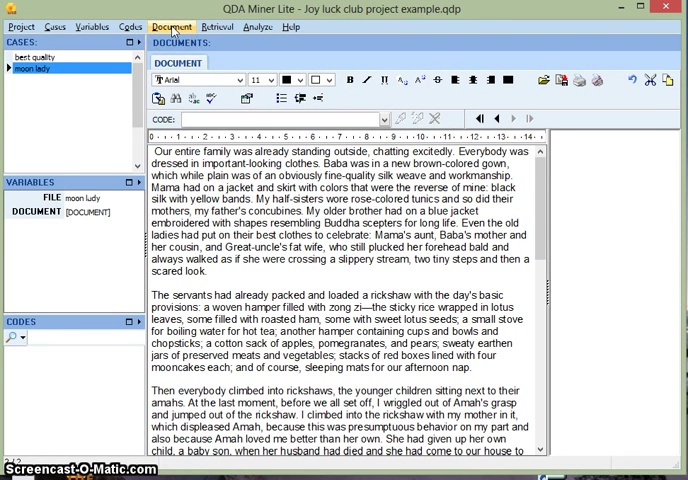
{"action": "left_click", "coordinate": [172, 28]}
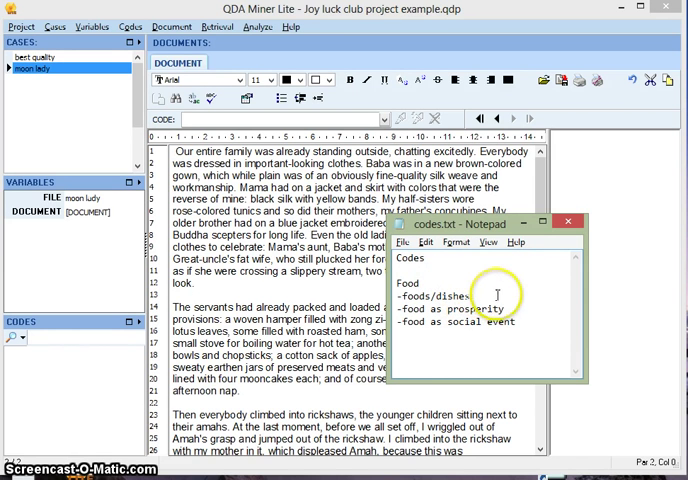
{"action": "mouse_move", "coordinate": [524, 312]}
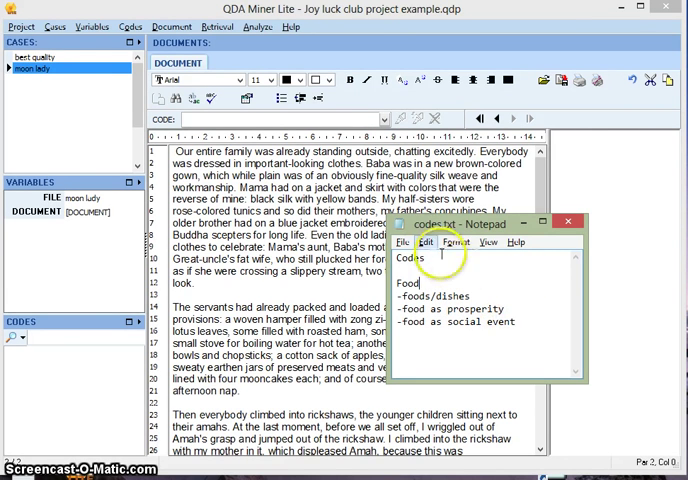
Put away the Notepad codes.txt notes after reading the Food code list
{"action": "left_click", "coordinate": [568, 220]}
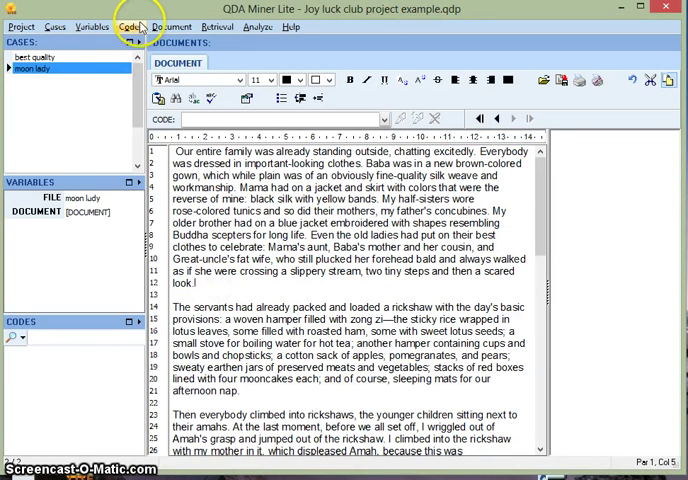
Add the code foods/dishes under a new Food category
{"action": "left_click", "coordinate": [122, 28]}
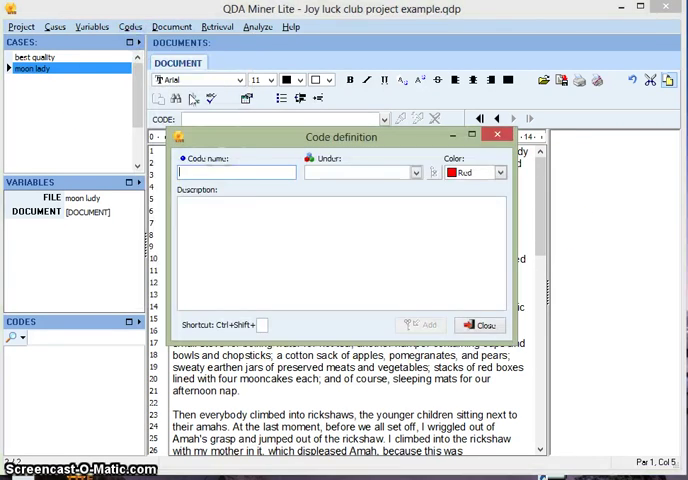
{"action": "type", "text": "a"}
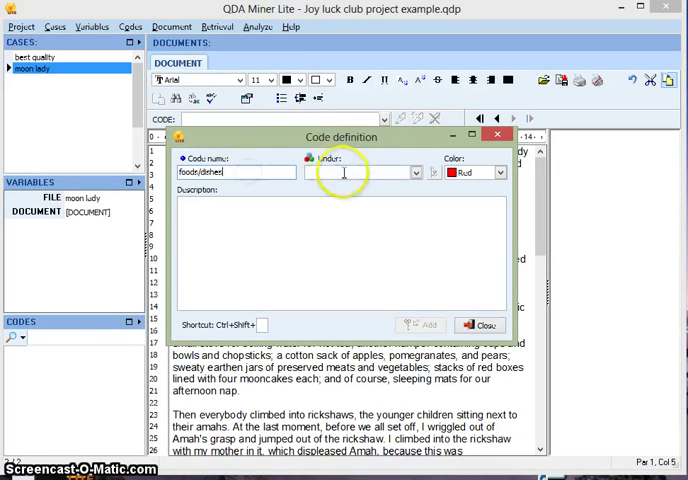
{"action": "type", "text": "Food"}
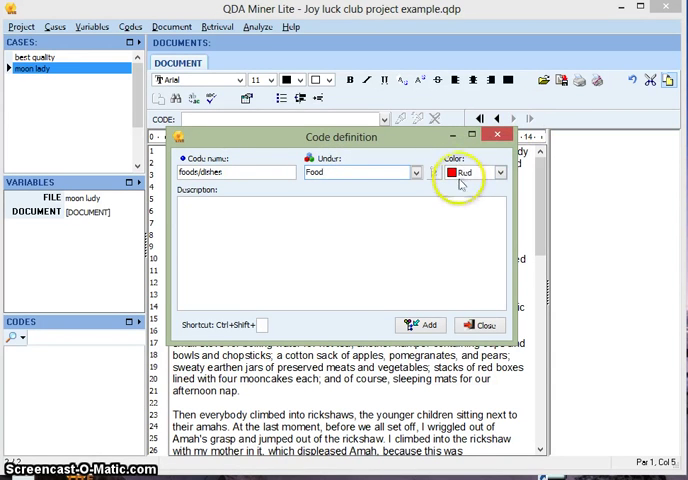
{"action": "left_click", "coordinate": [420, 324]}
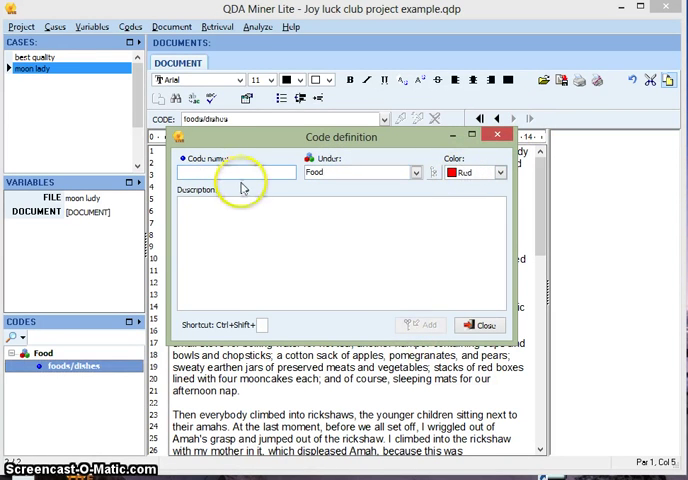
Add food as prosperity and food as social event under Food, the latter coloured maroon
{"action": "type", "text": "foo"}
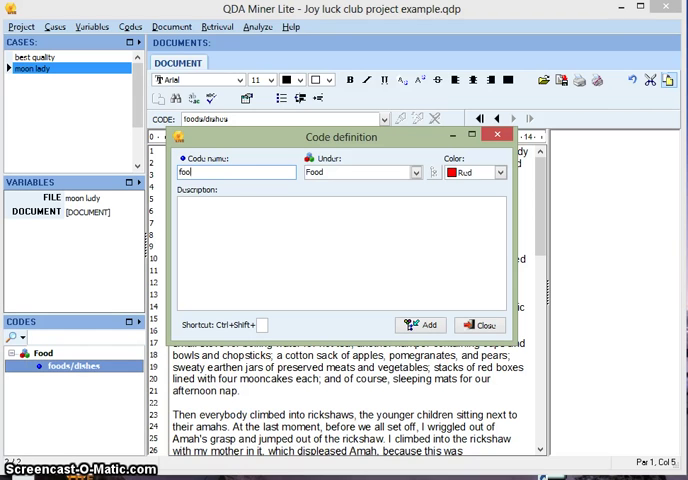
{"action": "type", "text": "food as prop"}
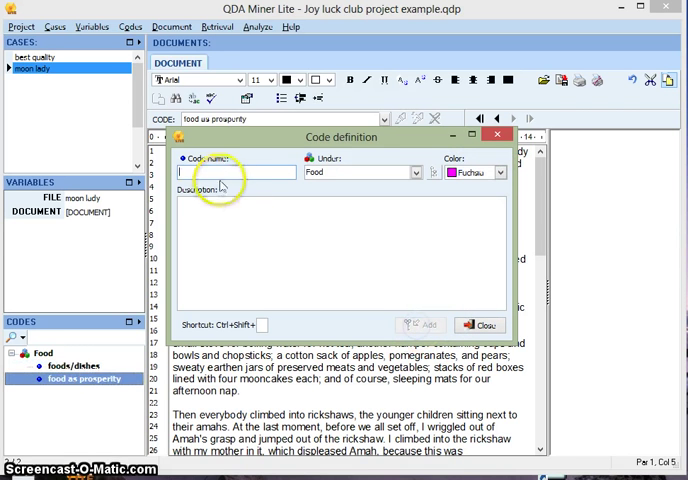
{"action": "type", "text": "food as social event"}
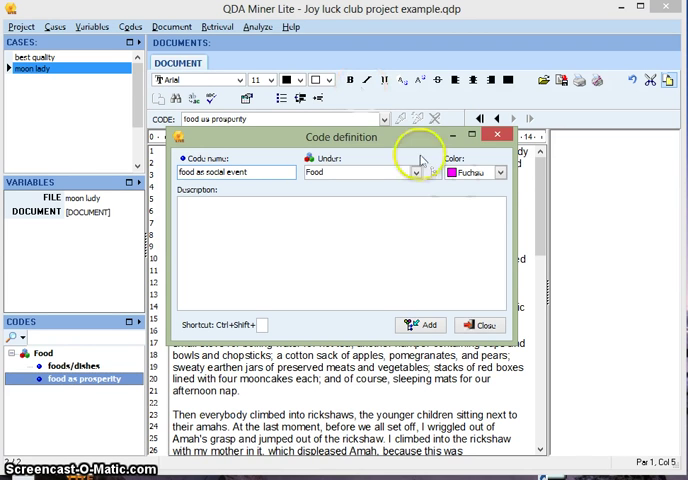
{"action": "left_click", "coordinate": [512, 172]}
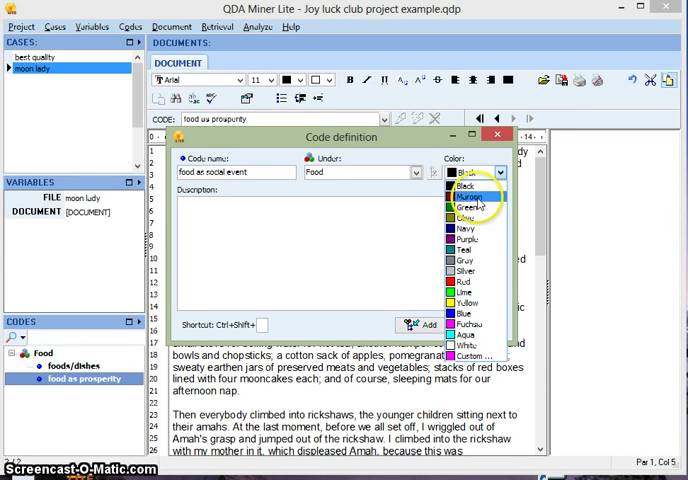
{"action": "left_click", "coordinate": [470, 200]}
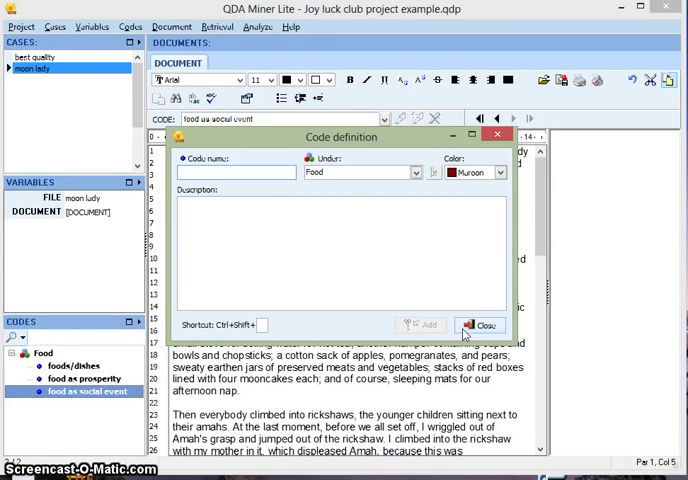
{"action": "left_click", "coordinate": [480, 324]}
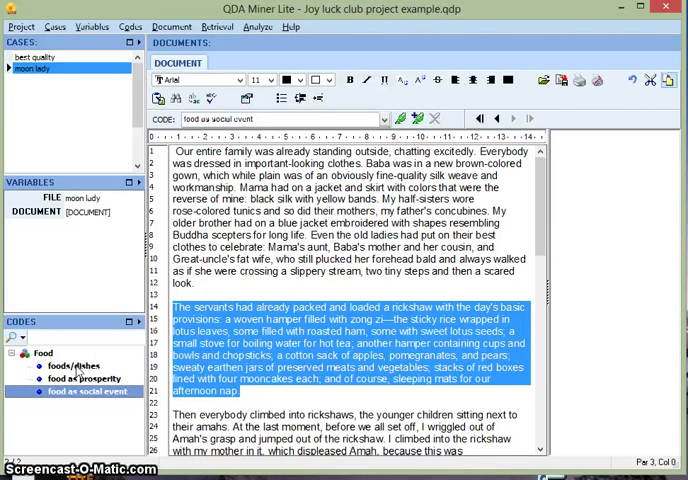
Tag the servants paragraph as foods/dishes and resize its coding bracket to the mooncakes passage
{"action": "left_click", "coordinate": [72, 366]}
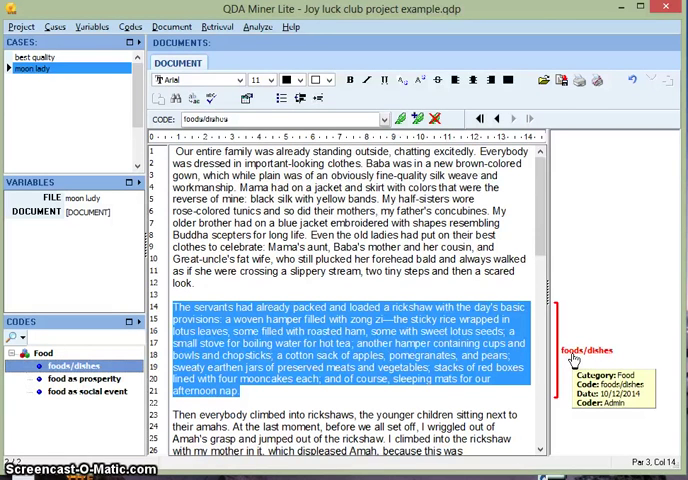
{"action": "right_click", "coordinate": [588, 350]}
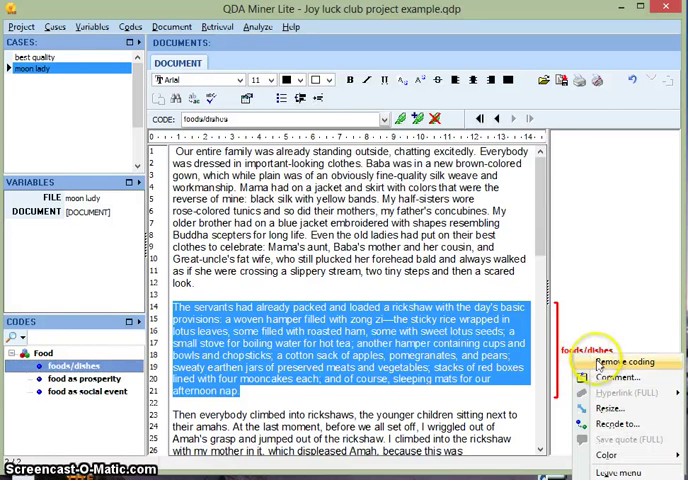
{"action": "mouse_move", "coordinate": [600, 364]}
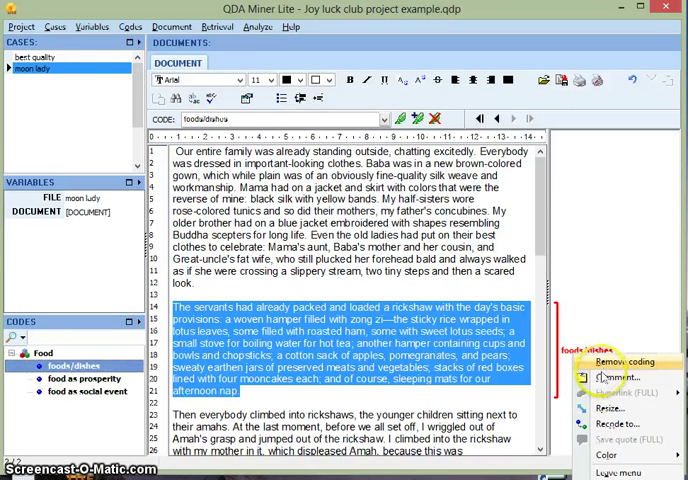
{"action": "mouse_move", "coordinate": [610, 408]}
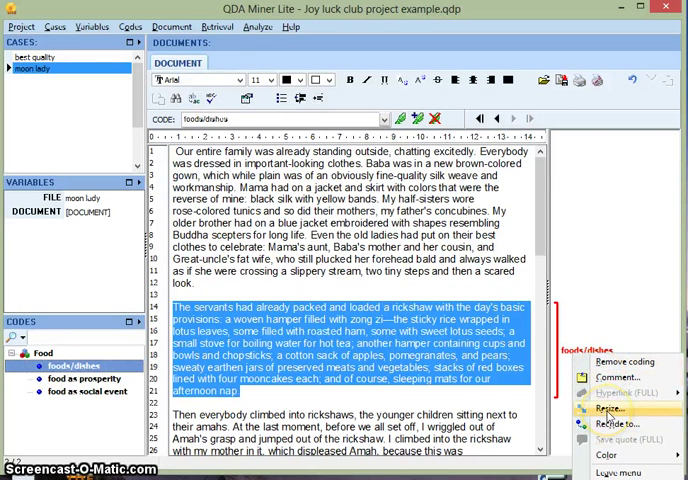
{"action": "mouse_move", "coordinate": [614, 424]}
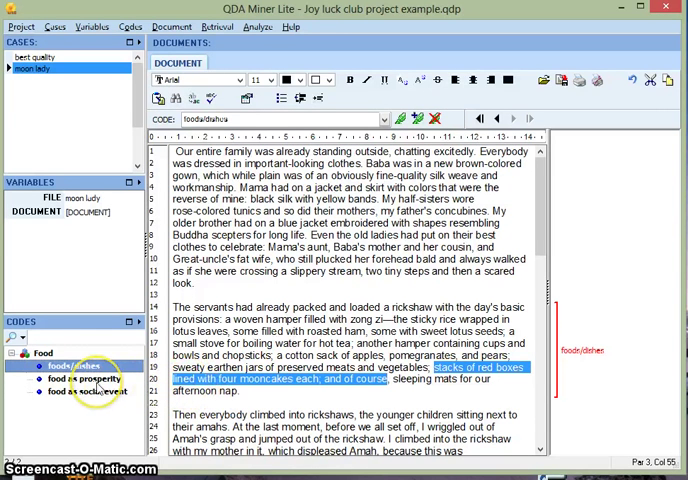
{"action": "left_click", "coordinate": [76, 378]}
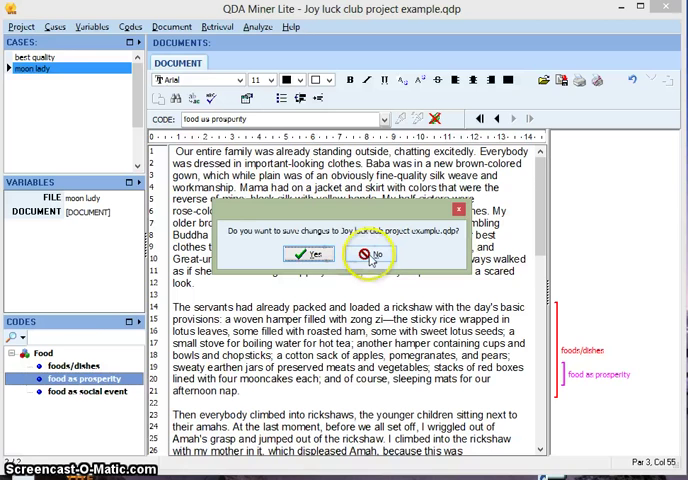
Answer the save prompt, then open the Joy luck club analysis project in the free edition
{"action": "left_click", "coordinate": [376, 252]}
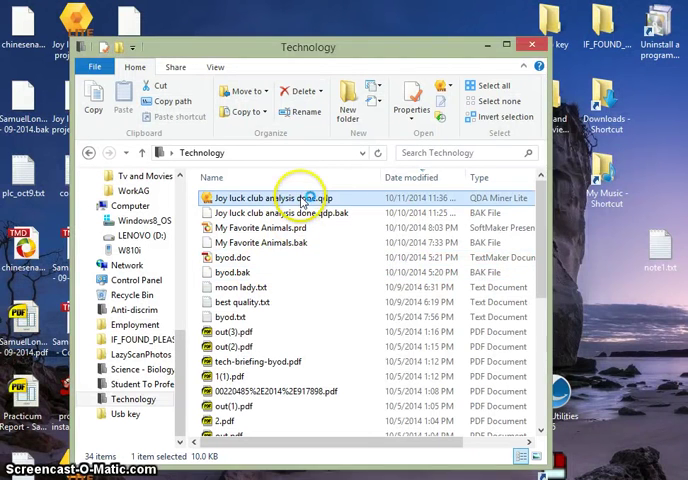
{"action": "double_click", "coordinate": [264, 196]}
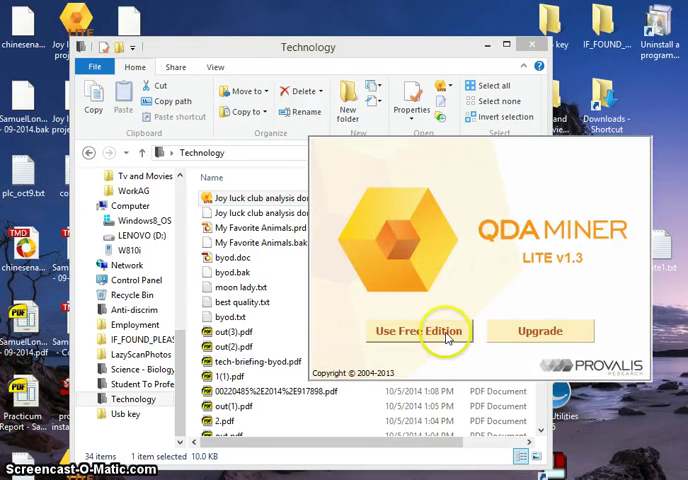
{"action": "left_click", "coordinate": [420, 330]}
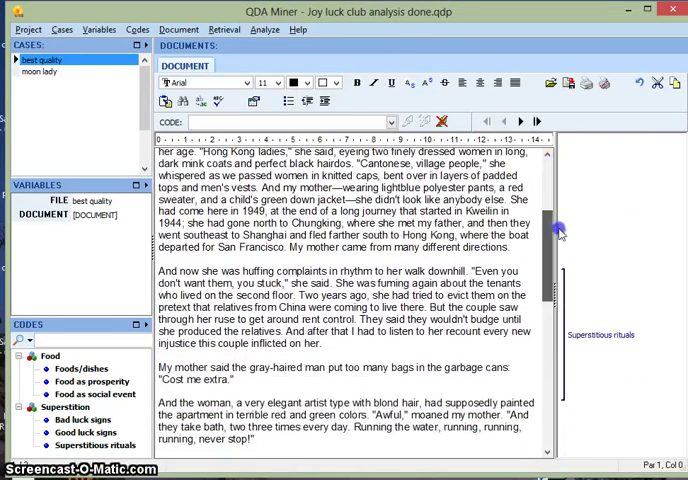
{"action": "scroll", "scroll_direction": "down", "scroll_amount": 3}
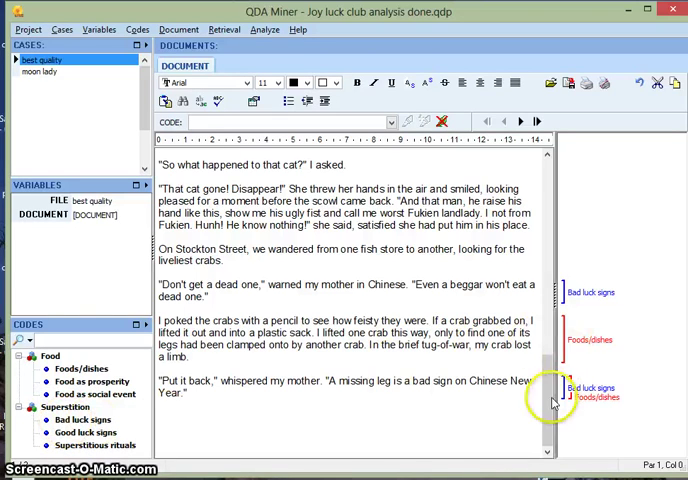
{"action": "scroll", "scroll_direction": "down", "scroll_amount": 3}
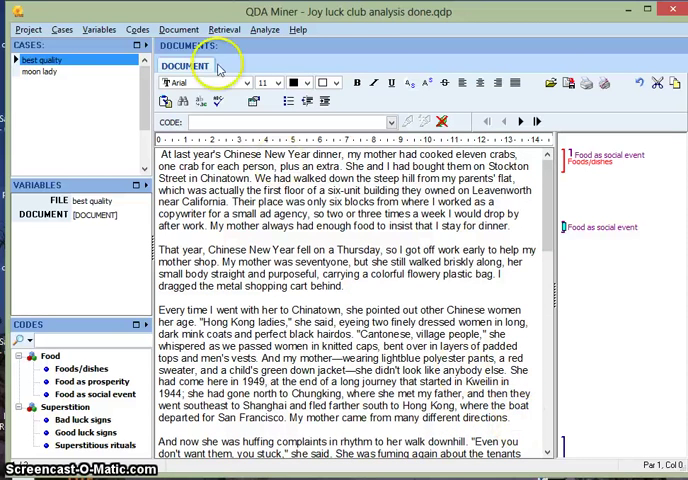
Try the Normal and Highlight coded-text displays, ending with coded passages hidden
{"action": "left_click", "coordinate": [178, 28]}
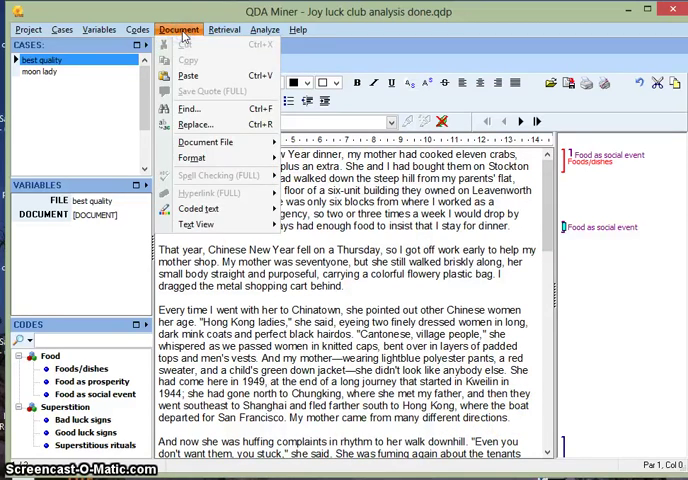
{"action": "left_click", "coordinate": [196, 208]}
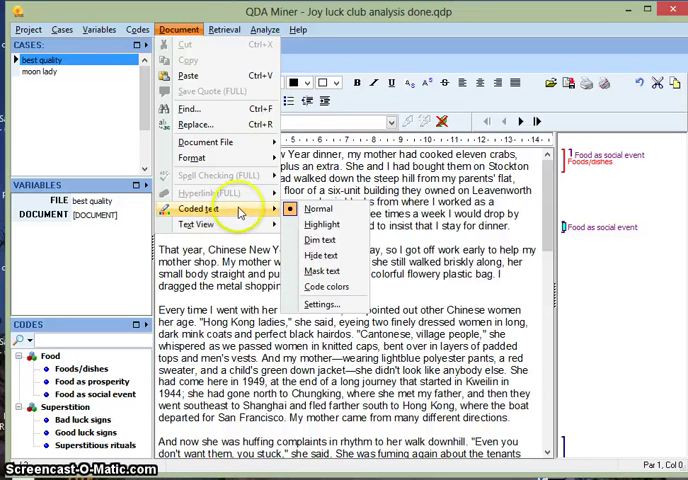
{"action": "mouse_move", "coordinate": [320, 240]}
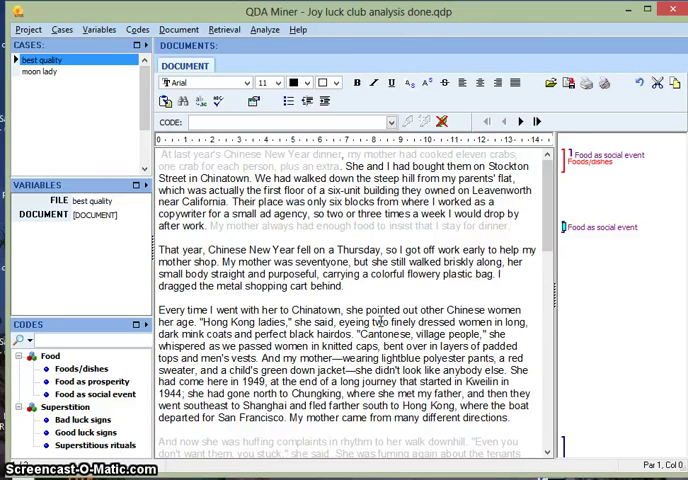
{"action": "left_click", "coordinate": [178, 28]}
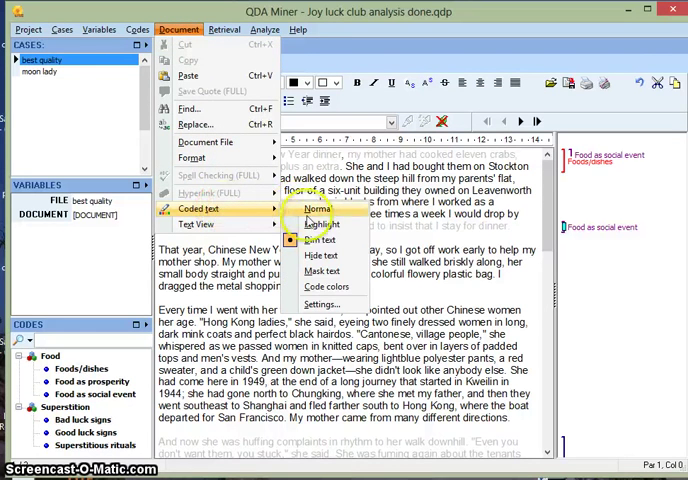
{"action": "left_click", "coordinate": [312, 208]}
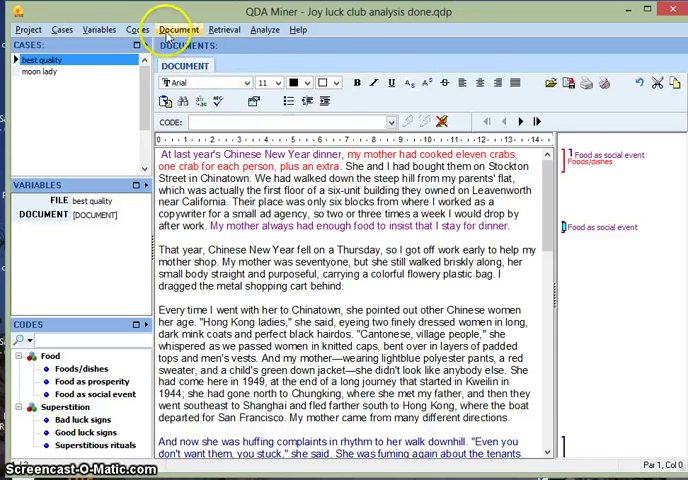
{"action": "left_click", "coordinate": [178, 28]}
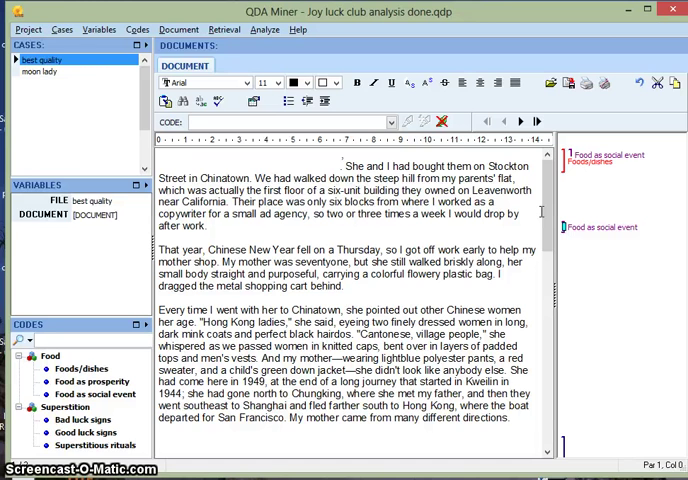
{"action": "mouse_move", "coordinate": [596, 252]}
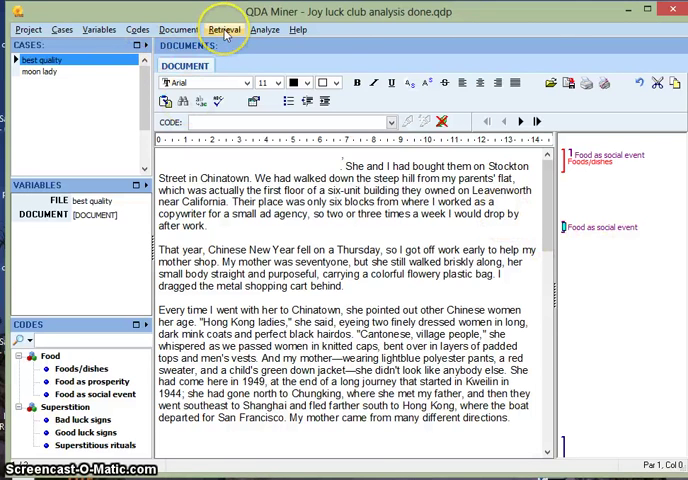
Run a Text Retrieval for the word red with Sentence as the search unit
{"action": "left_click", "coordinate": [224, 28]}
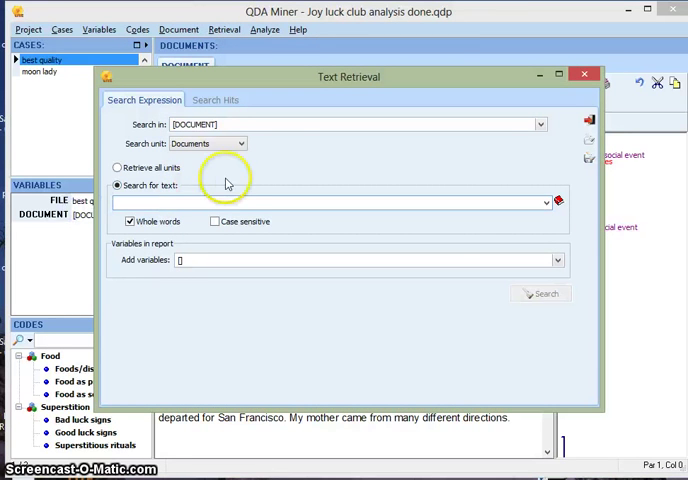
{"action": "left_click", "coordinate": [168, 202]}
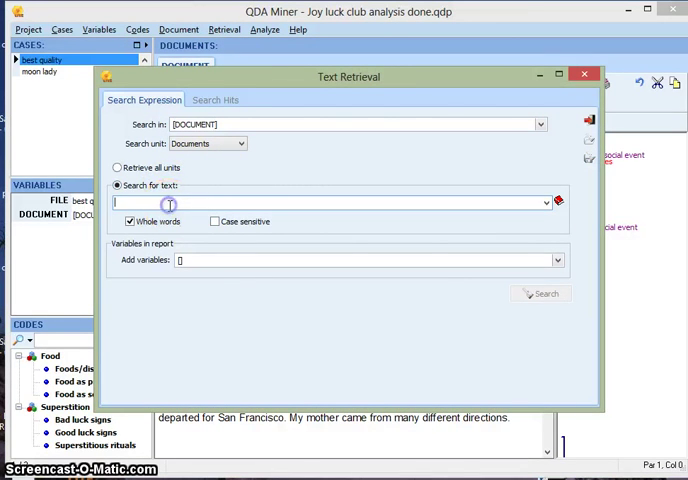
{"action": "type", "text": "red"}
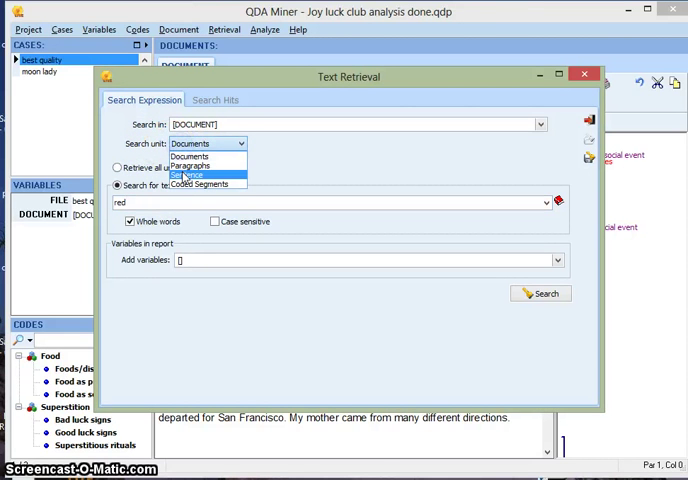
{"action": "left_click", "coordinate": [188, 174]}
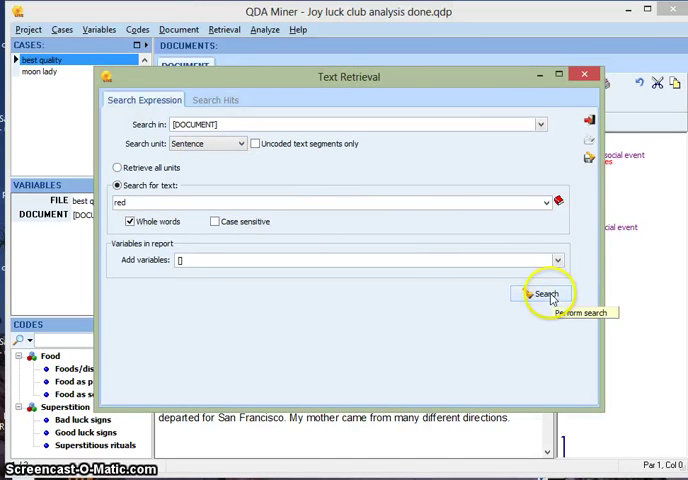
{"action": "left_click", "coordinate": [544, 294]}
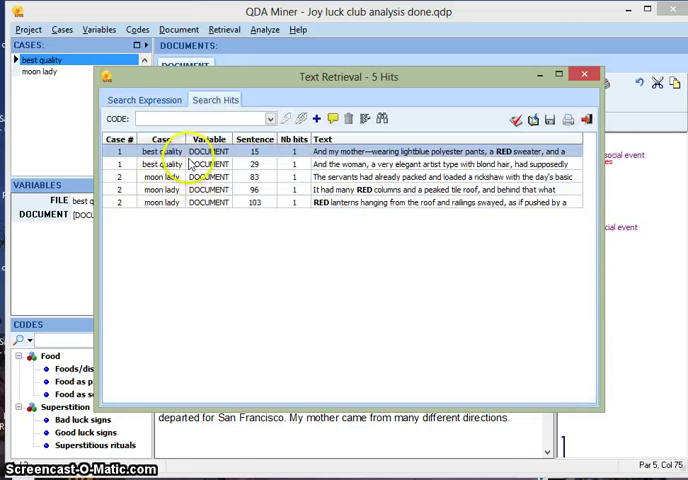
{"action": "mouse_move", "coordinate": [376, 176]}
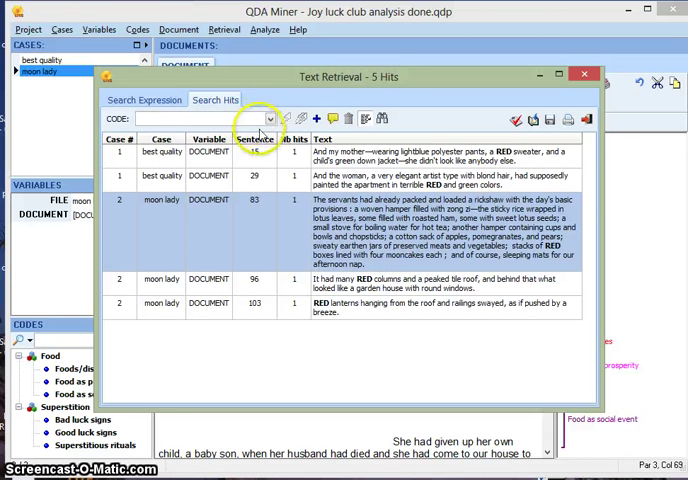
Choose Food as prosperity as the code for the hits and return to the search settings
{"action": "left_click", "coordinate": [270, 120]}
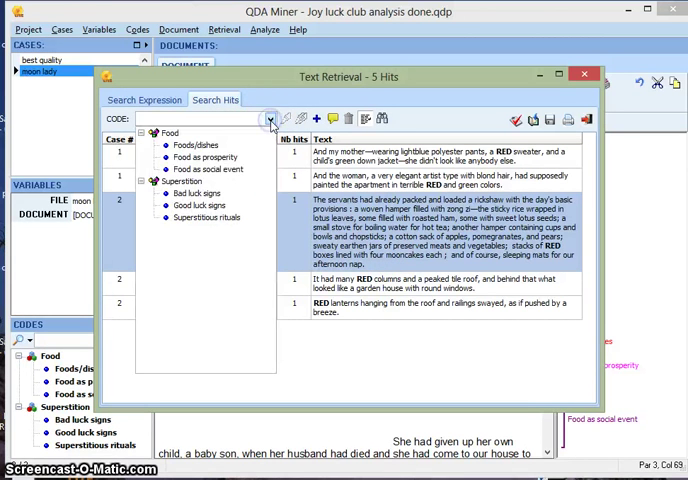
{"action": "left_click", "coordinate": [204, 156]}
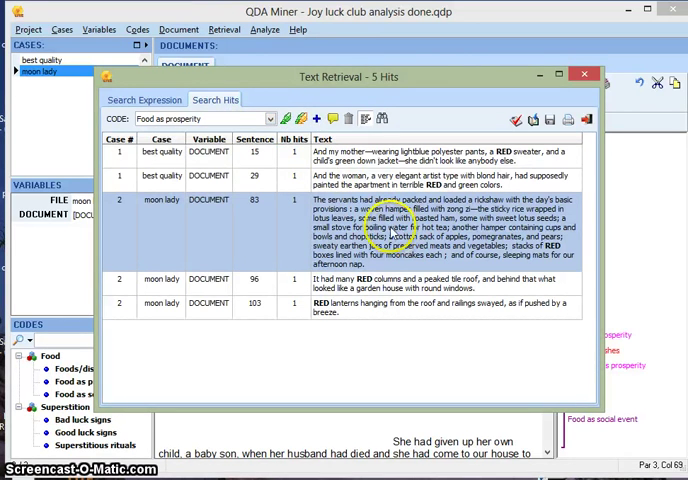
{"action": "mouse_move", "coordinate": [410, 160]}
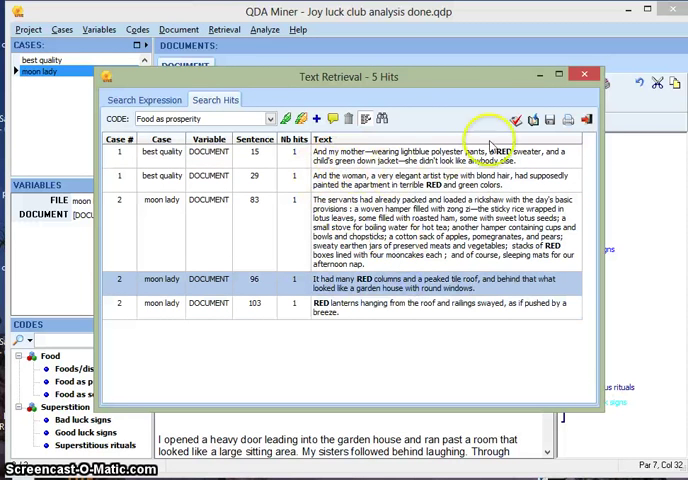
{"action": "mouse_move", "coordinate": [520, 120]}
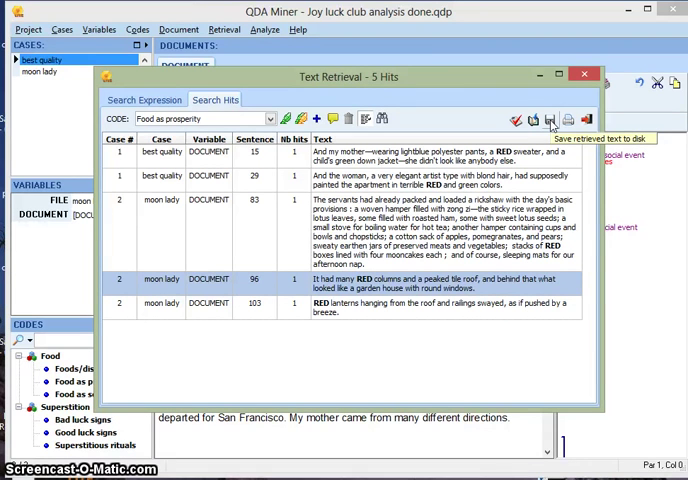
{"action": "mouse_move", "coordinate": [568, 120]}
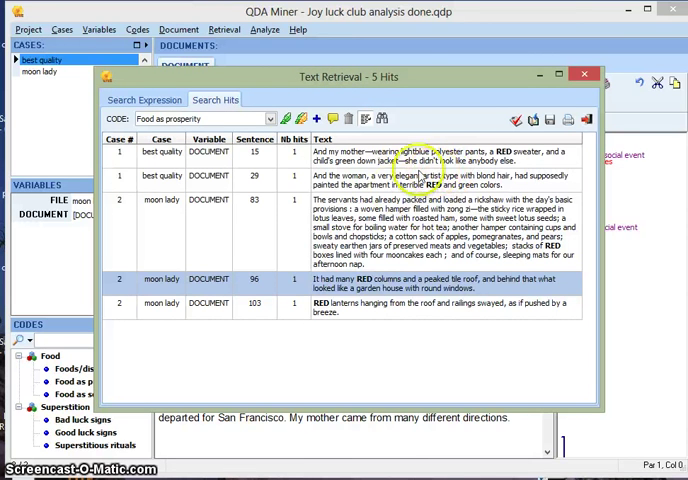
{"action": "left_click", "coordinate": [144, 100]}
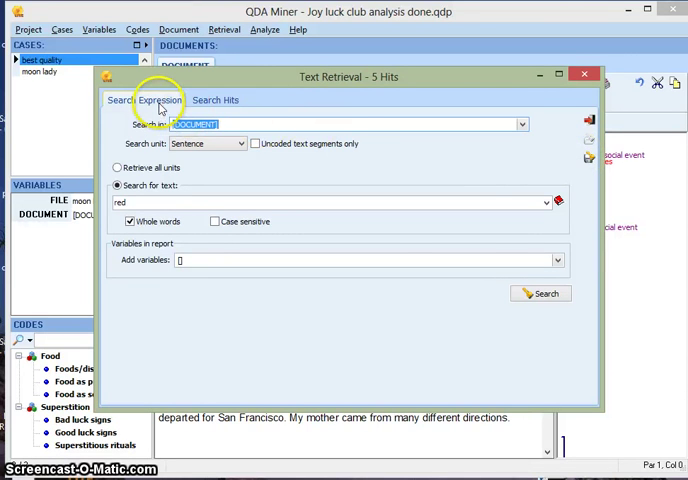
{"action": "mouse_move", "coordinate": [588, 160]}
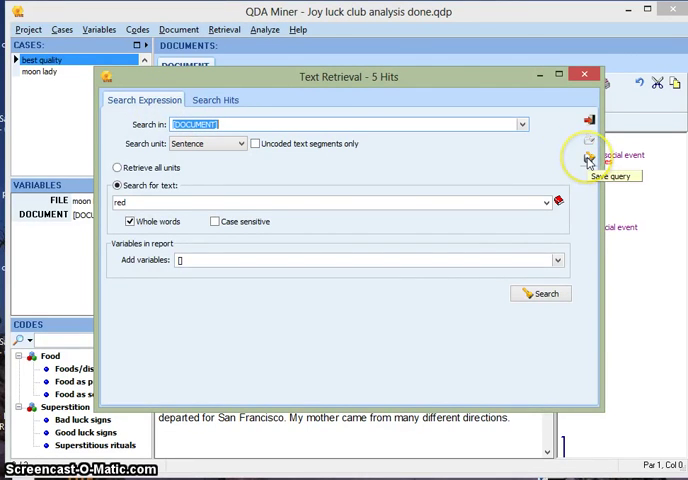
Save the red search as a query, check it among saved queries, and close the search
{"action": "left_click", "coordinate": [588, 160]}
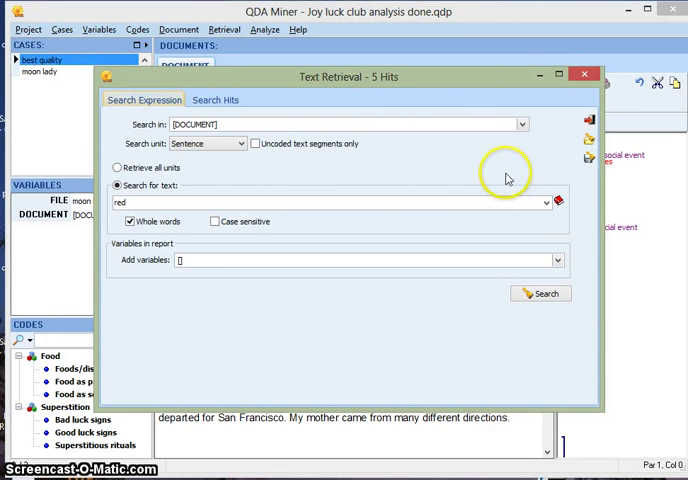
{"action": "mouse_move", "coordinate": [532, 160]}
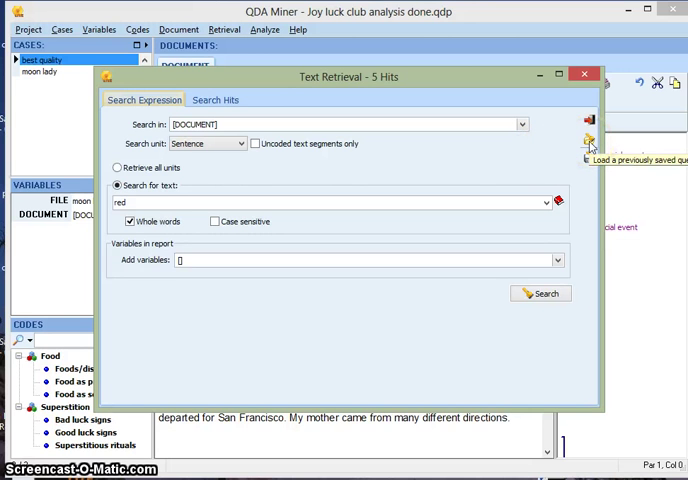
{"action": "left_click", "coordinate": [590, 134]}
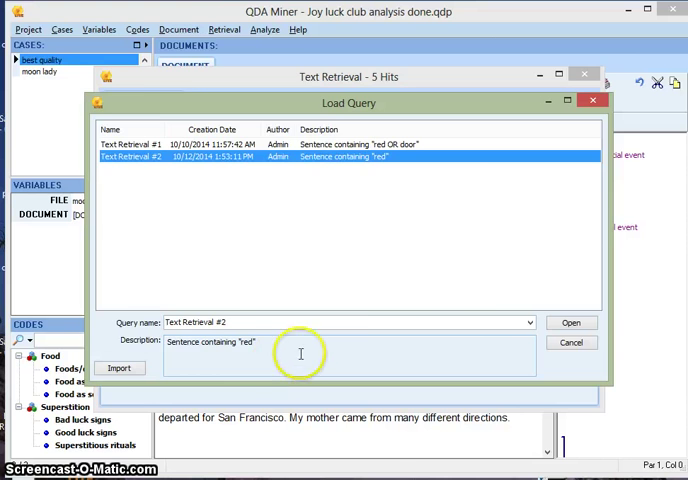
{"action": "left_click", "coordinate": [570, 322]}
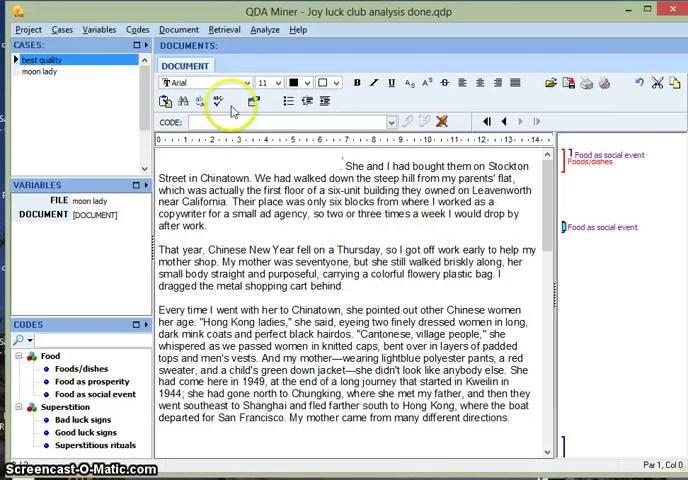
Run a Code Retrieval for Bad luck signs and Good luck signs, returning 4 hits
{"action": "left_click", "coordinate": [224, 28]}
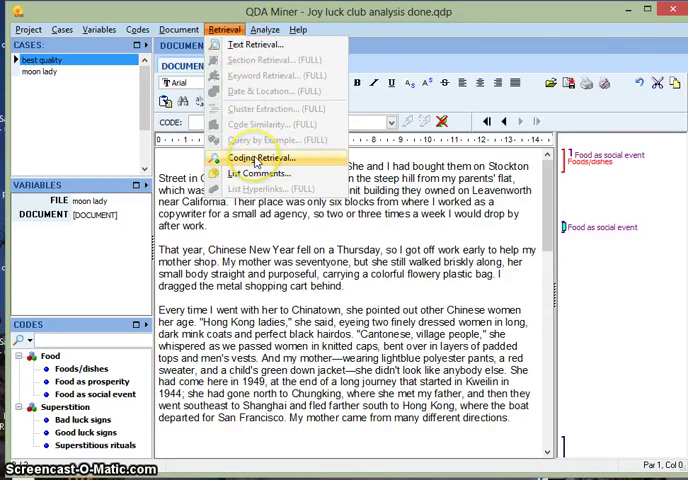
{"action": "left_click", "coordinate": [256, 156]}
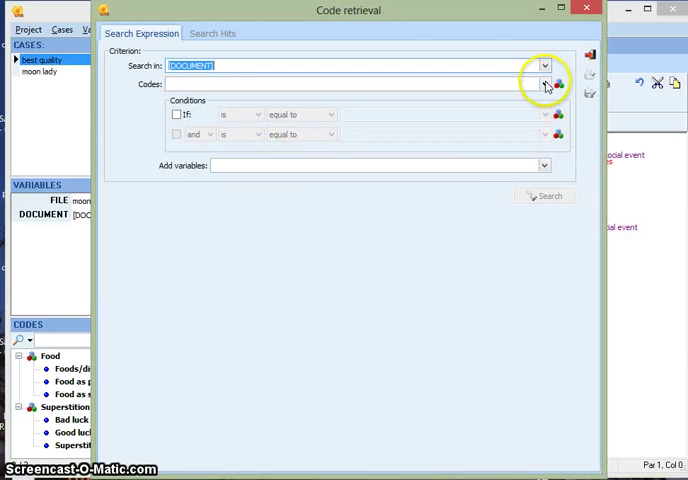
{"action": "left_click", "coordinate": [544, 84]}
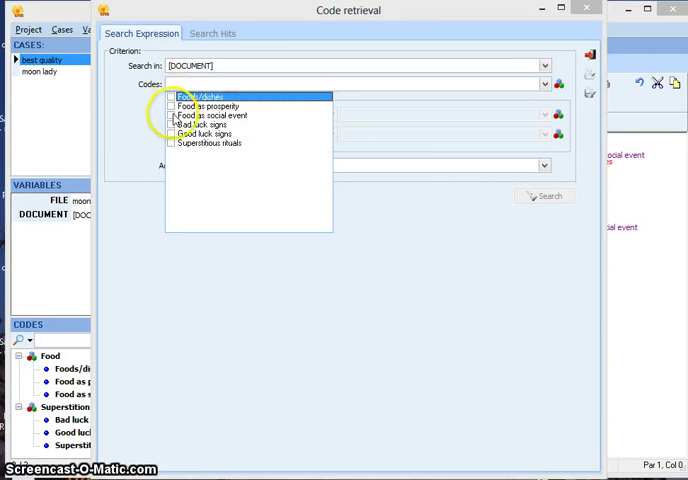
{"action": "left_click", "coordinate": [172, 132]}
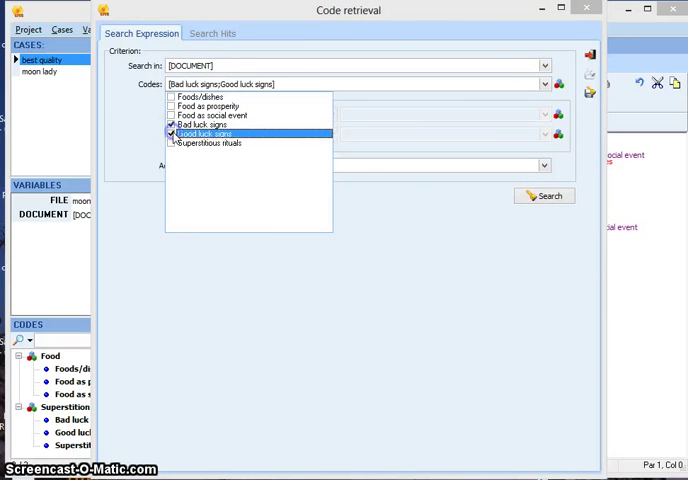
{"action": "left_click", "coordinate": [172, 124]}
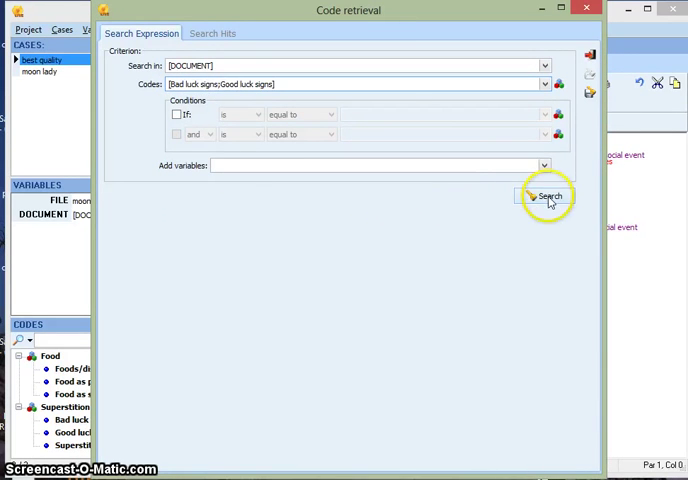
{"action": "left_click", "coordinate": [548, 196]}
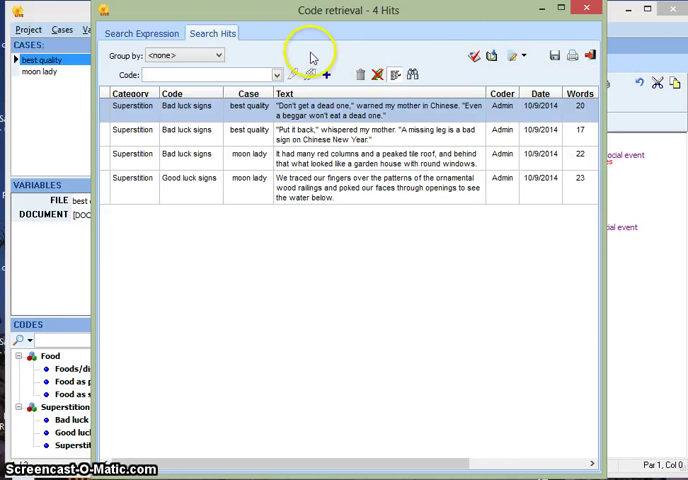
{"action": "left_click", "coordinate": [140, 32]}
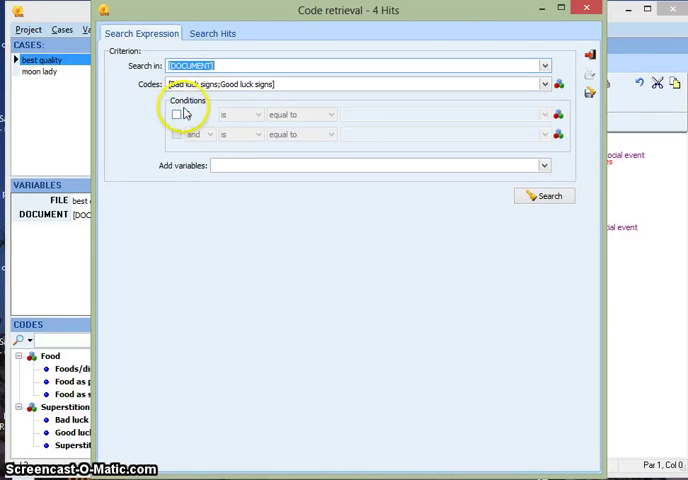
Require luck-sign codes to be near Foods/dishes within 3 paragraphs and rerun, giving 1 hit
{"action": "left_click", "coordinate": [176, 114]}
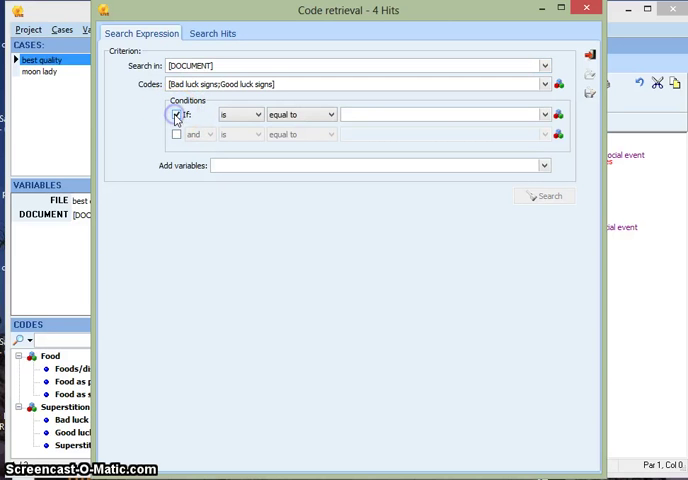
{"action": "left_click", "coordinate": [176, 112]}
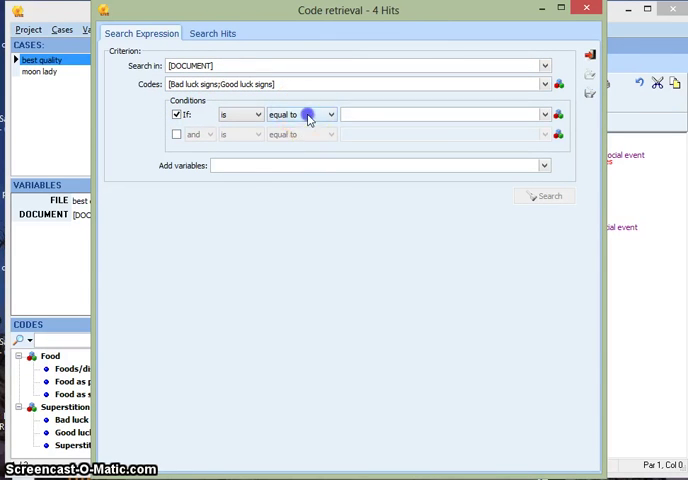
{"action": "left_click", "coordinate": [300, 114]}
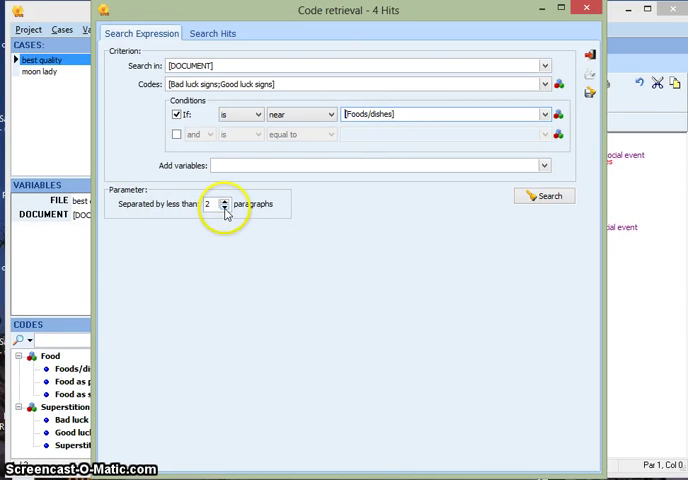
{"action": "left_click", "coordinate": [226, 208]}
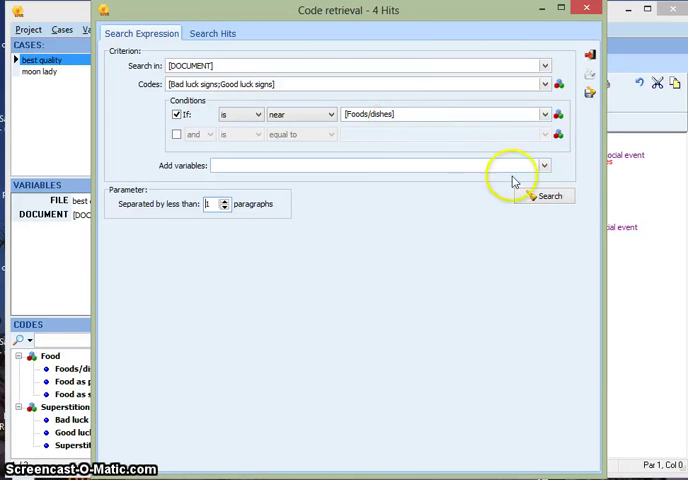
{"action": "left_click", "coordinate": [544, 196]}
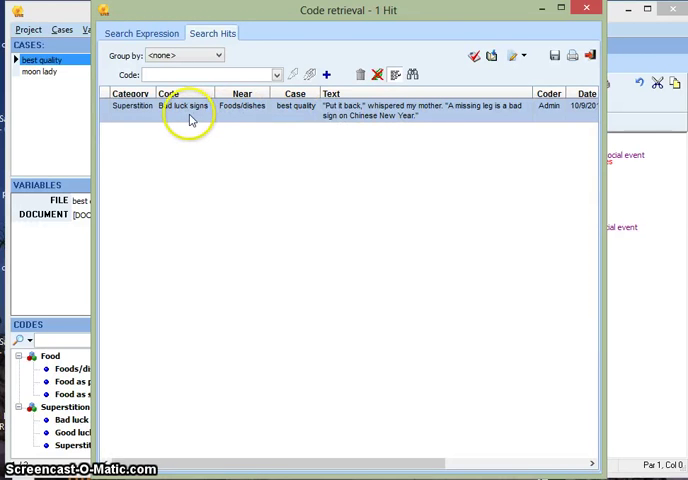
{"action": "mouse_move", "coordinate": [248, 110]}
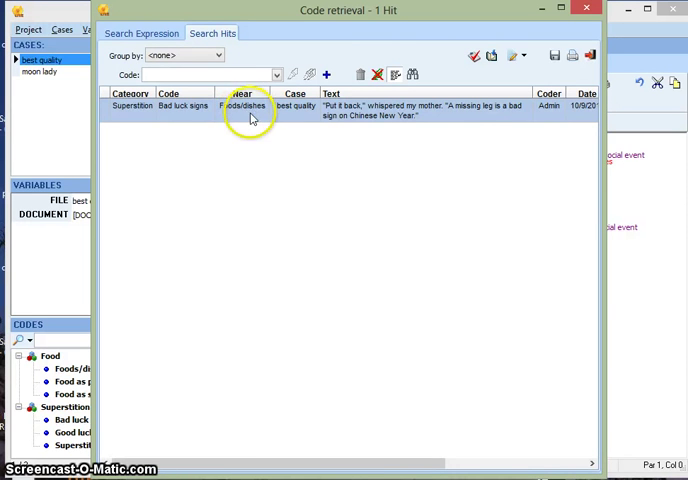
Return to the search expression and change the first condition to 'equal to' Foods/dishes
{"action": "left_click", "coordinate": [142, 32]}
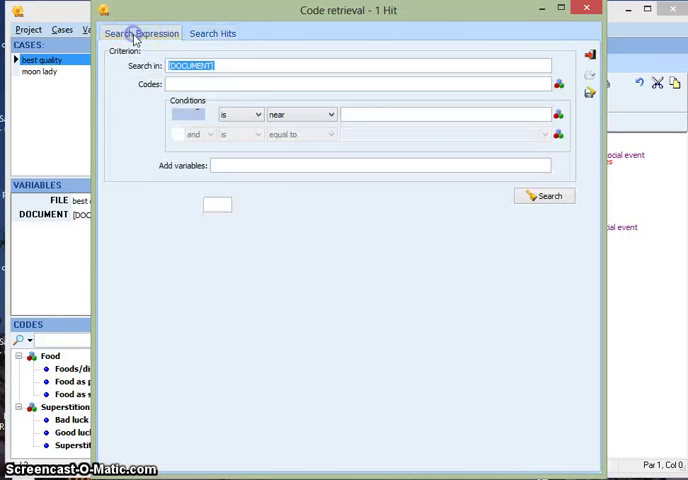
{"action": "left_click", "coordinate": [328, 112]}
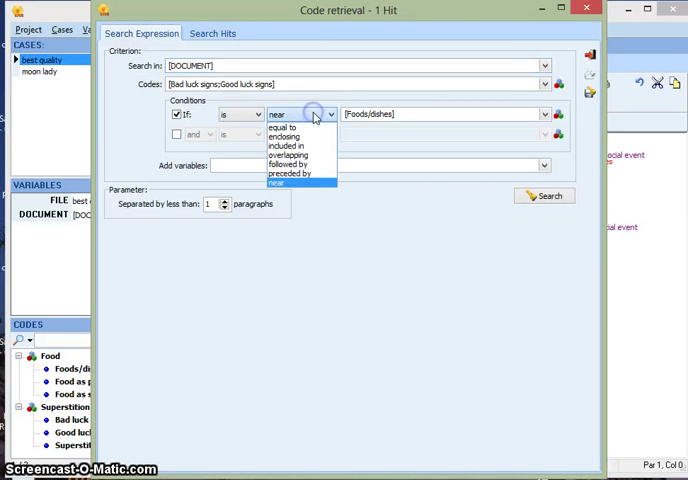
{"action": "left_click", "coordinate": [286, 122]}
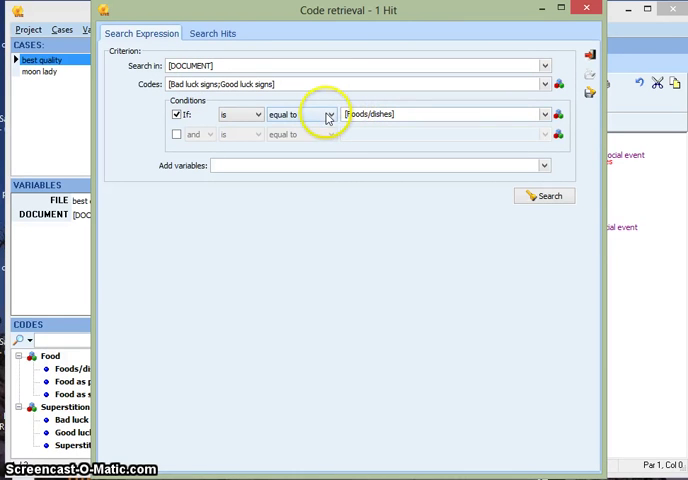
{"action": "left_click", "coordinate": [328, 114]}
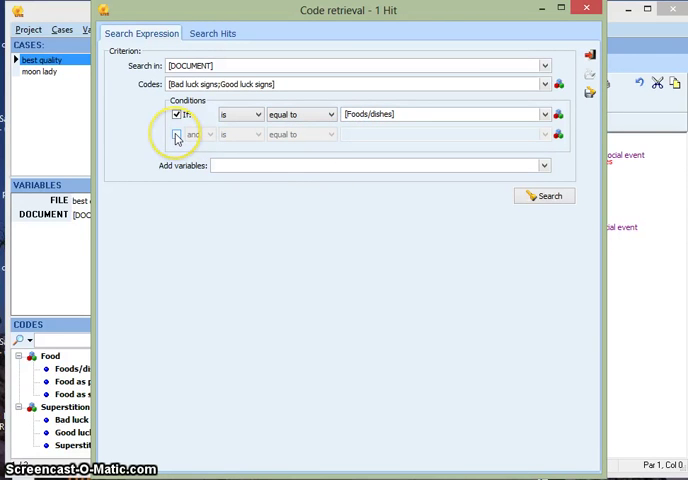
Add a second condition 'near' Superstitious rituals, then set the Code Retrieval window aside
{"action": "left_click", "coordinate": [176, 134]}
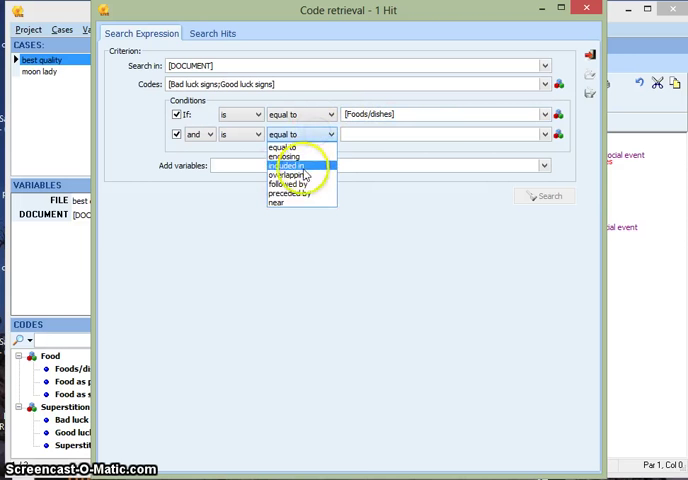
{"action": "mouse_move", "coordinate": [294, 204]}
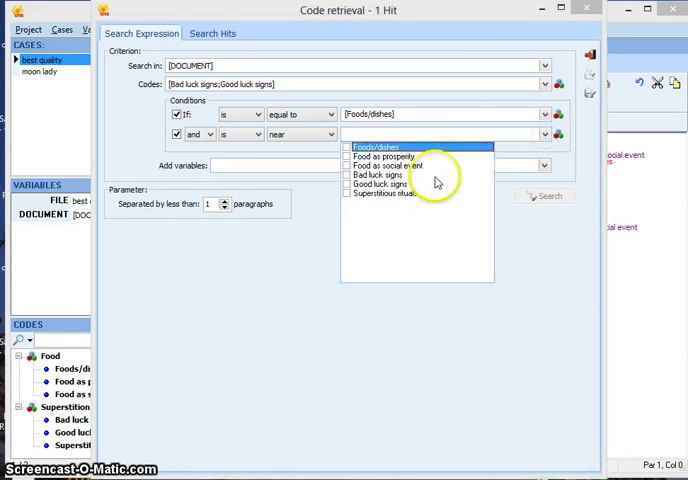
{"action": "left_click", "coordinate": [348, 196]}
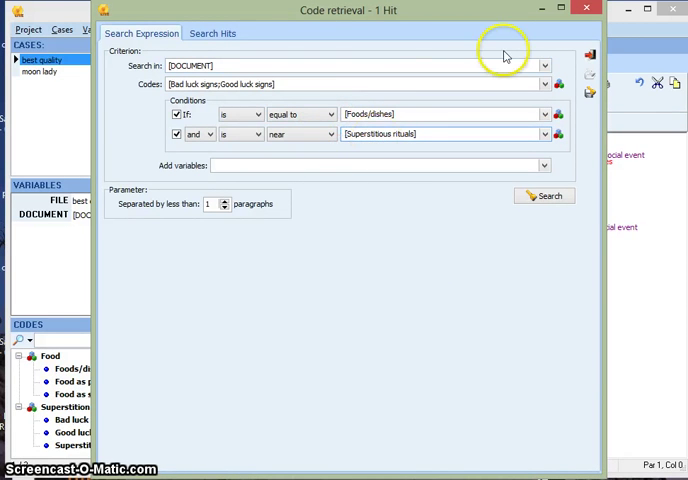
{"action": "mouse_move", "coordinate": [584, 18]}
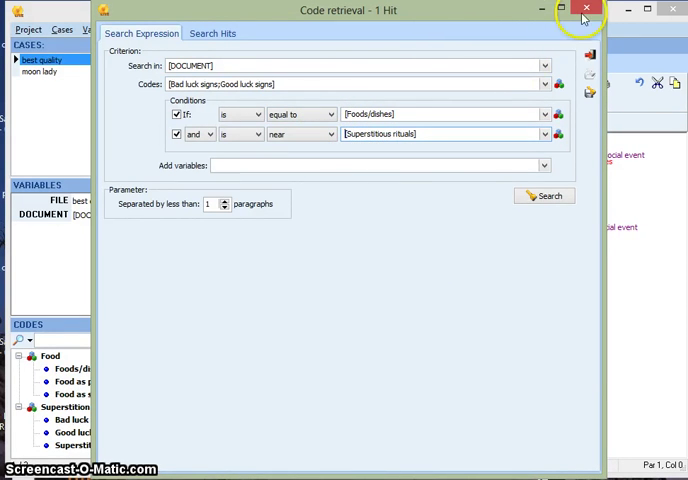
{"action": "left_click", "coordinate": [582, 8]}
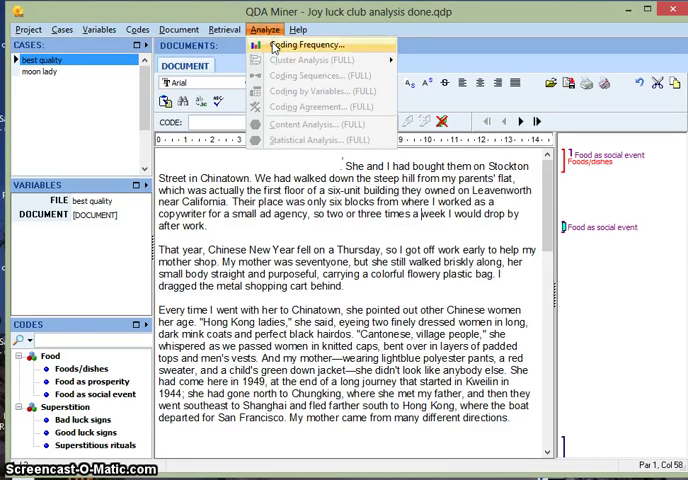
Run Coding Frequency on Foods/dishes, Food as prosperity and Food as social event
{"action": "left_click", "coordinate": [308, 44]}
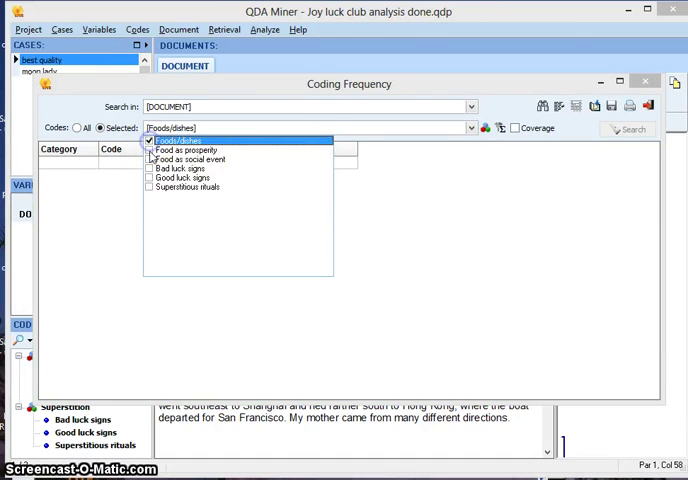
{"action": "left_click", "coordinate": [150, 160]}
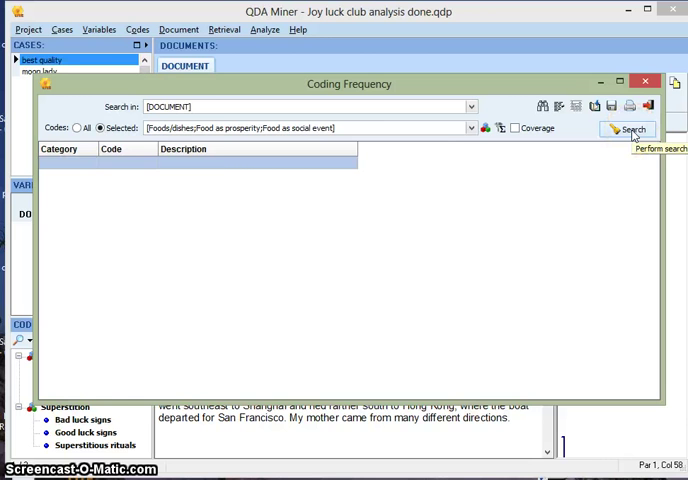
{"action": "left_click", "coordinate": [628, 128]}
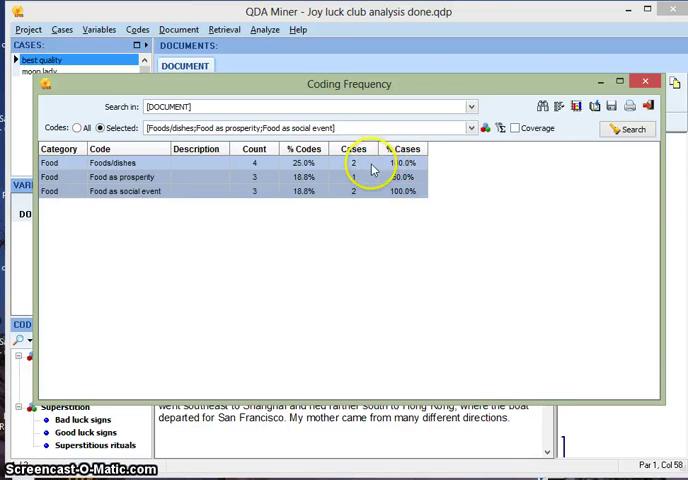
{"action": "mouse_move", "coordinate": [578, 104]}
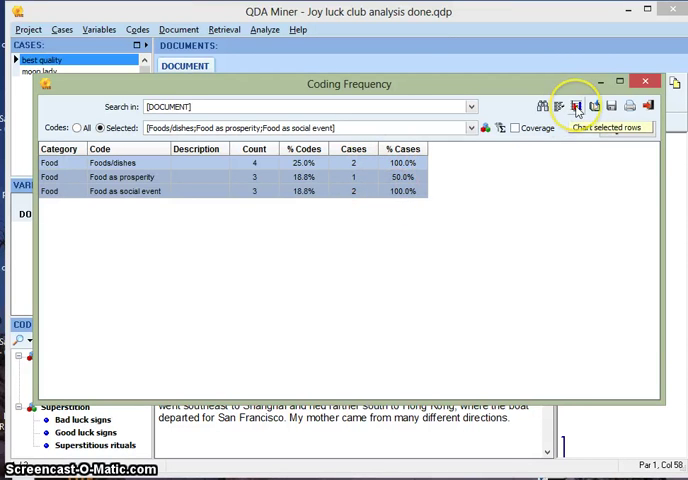
{"action": "left_click", "coordinate": [576, 104]}
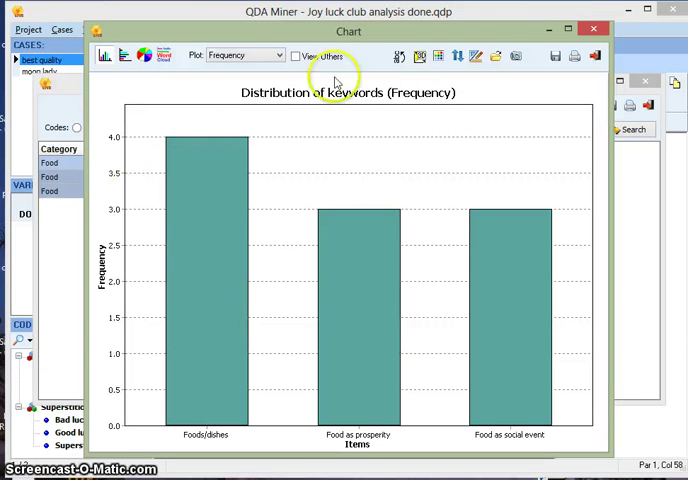
{"action": "mouse_move", "coordinate": [574, 56]}
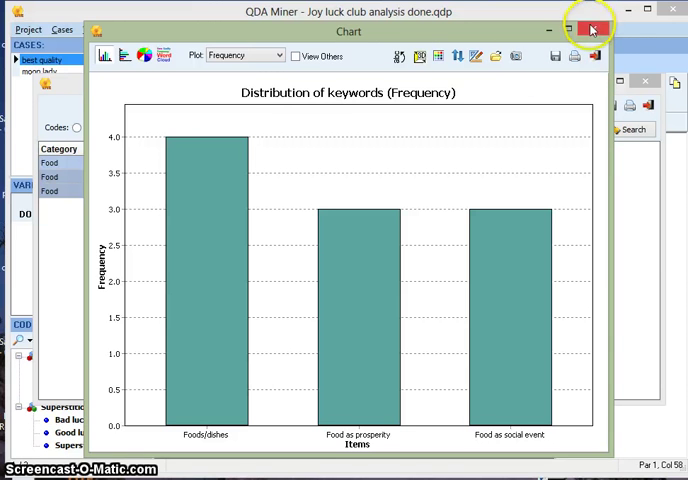
{"action": "left_click", "coordinate": [592, 30]}
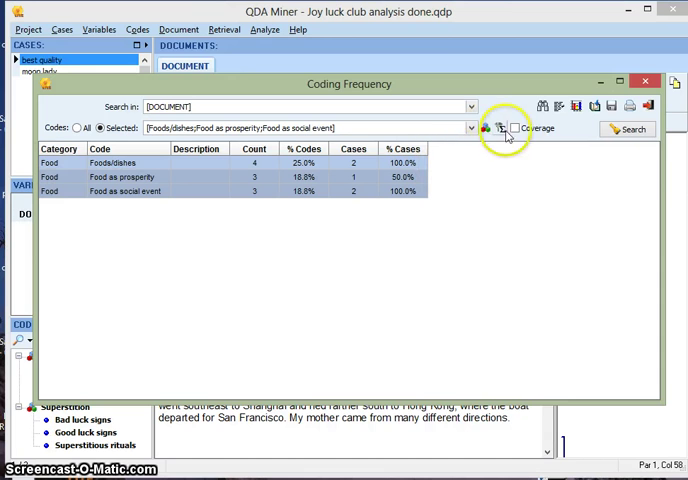
{"action": "mouse_move", "coordinate": [500, 128]}
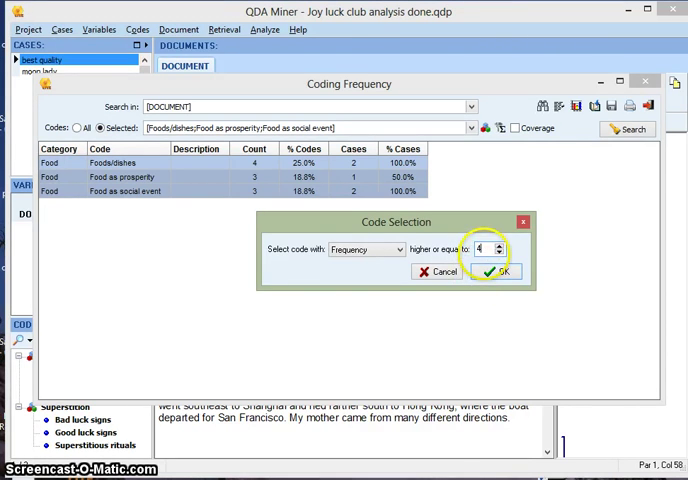
Filter to codes with frequency ≥ 4, leaving only Foods/dishes, then close the frequency results
{"action": "left_click", "coordinate": [494, 272]}
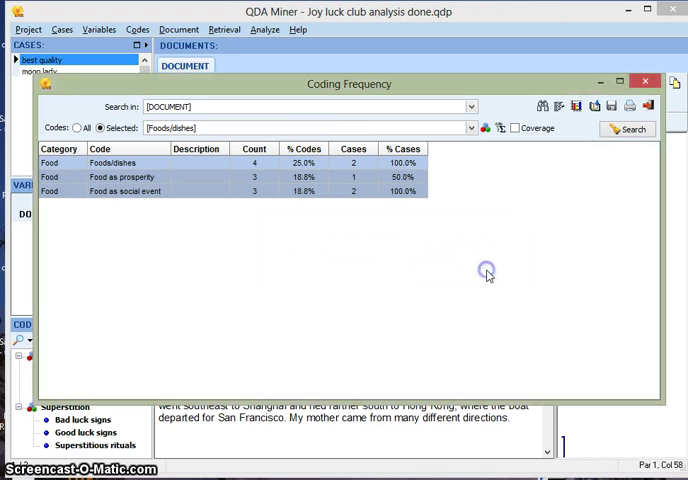
{"action": "mouse_move", "coordinate": [468, 200]}
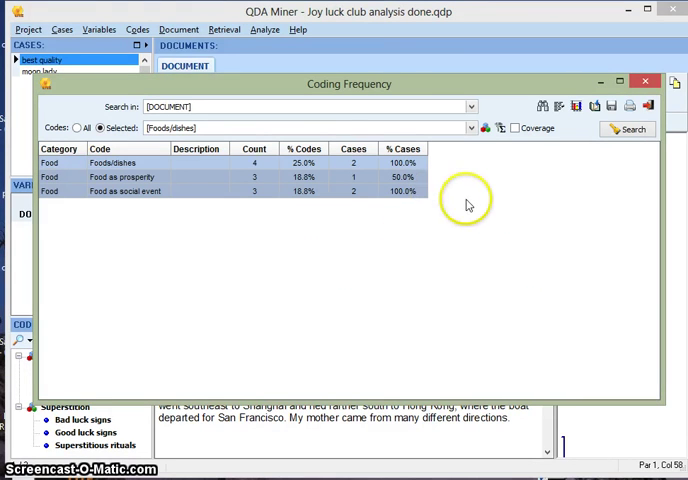
{"action": "mouse_move", "coordinate": [628, 128]}
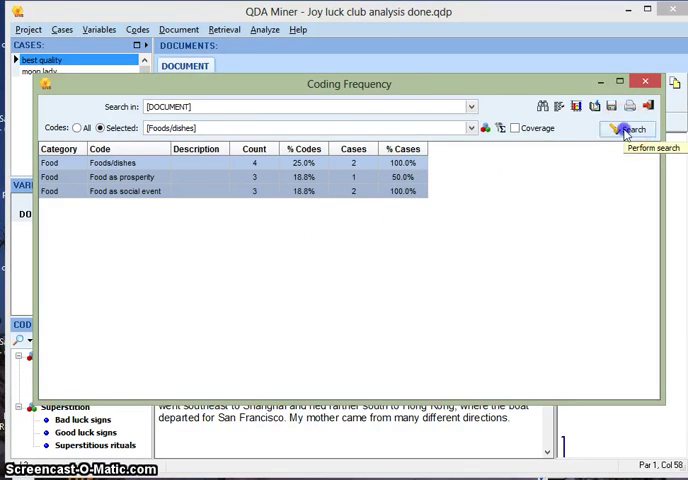
{"action": "left_click", "coordinate": [628, 128]}
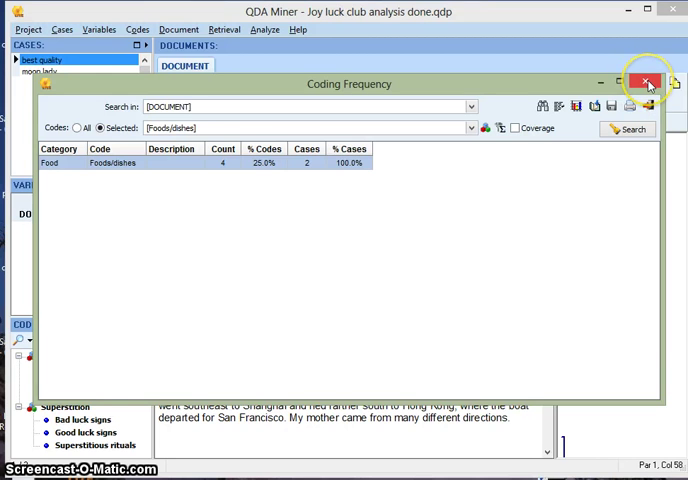
{"action": "left_click", "coordinate": [648, 84]}
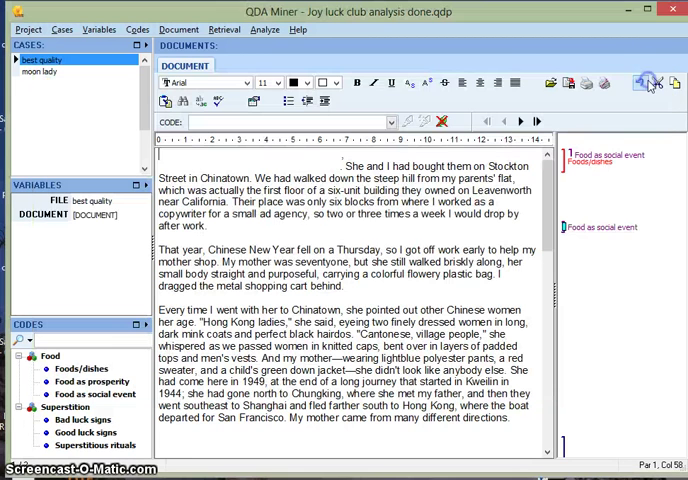